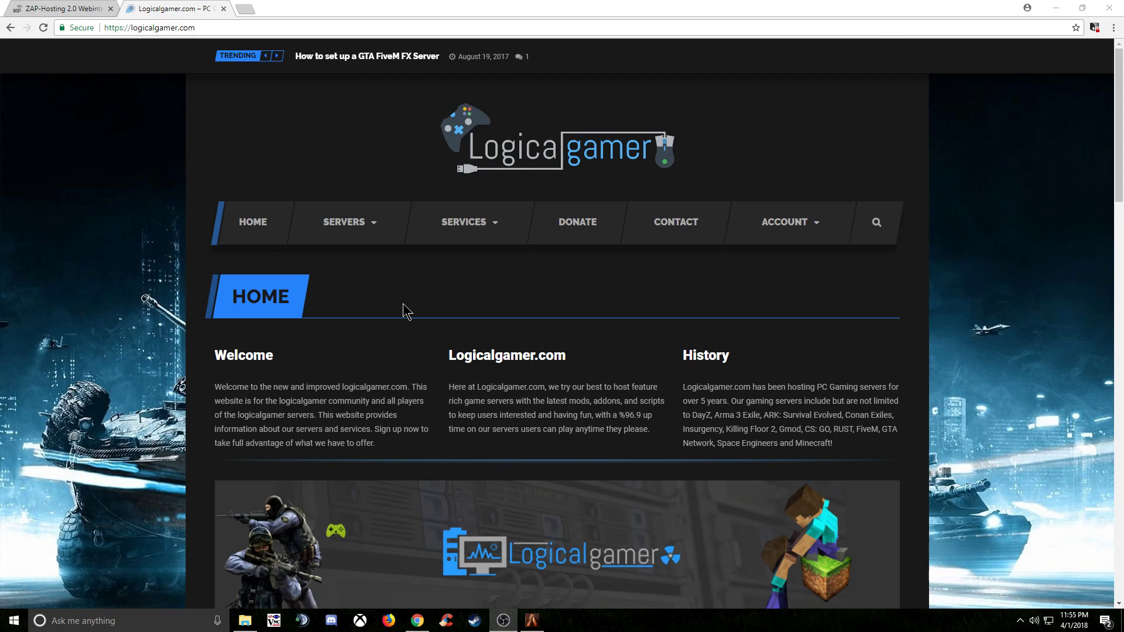
Step: Switch to the ZAP-Hosting browser tab to reach the customer dashboard
click(57, 8)
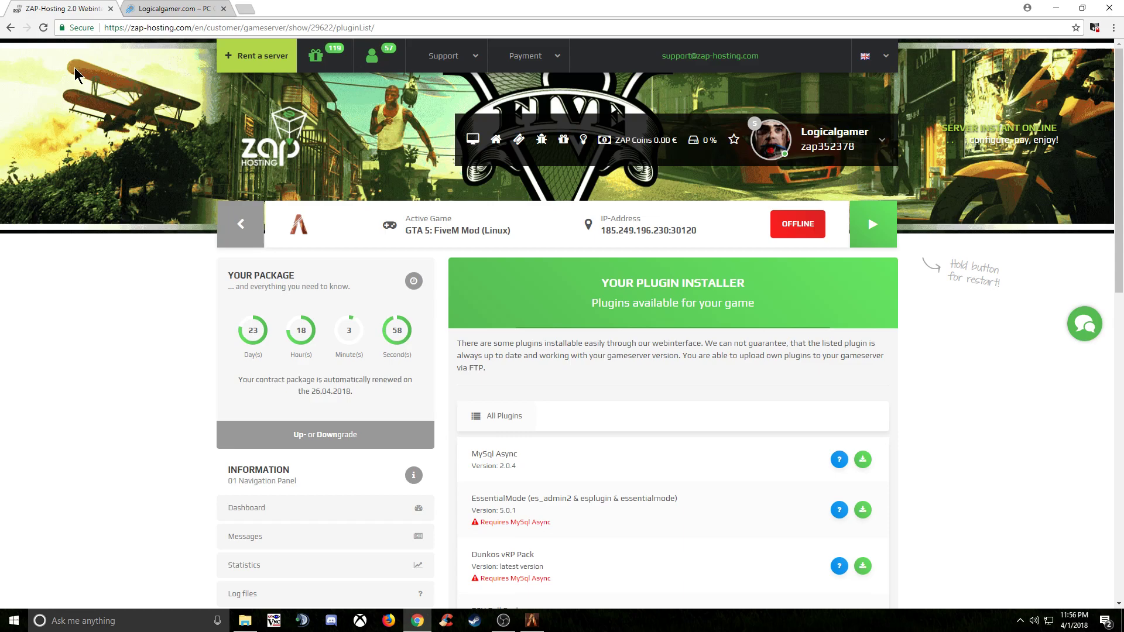
mouse_move(270, 143)
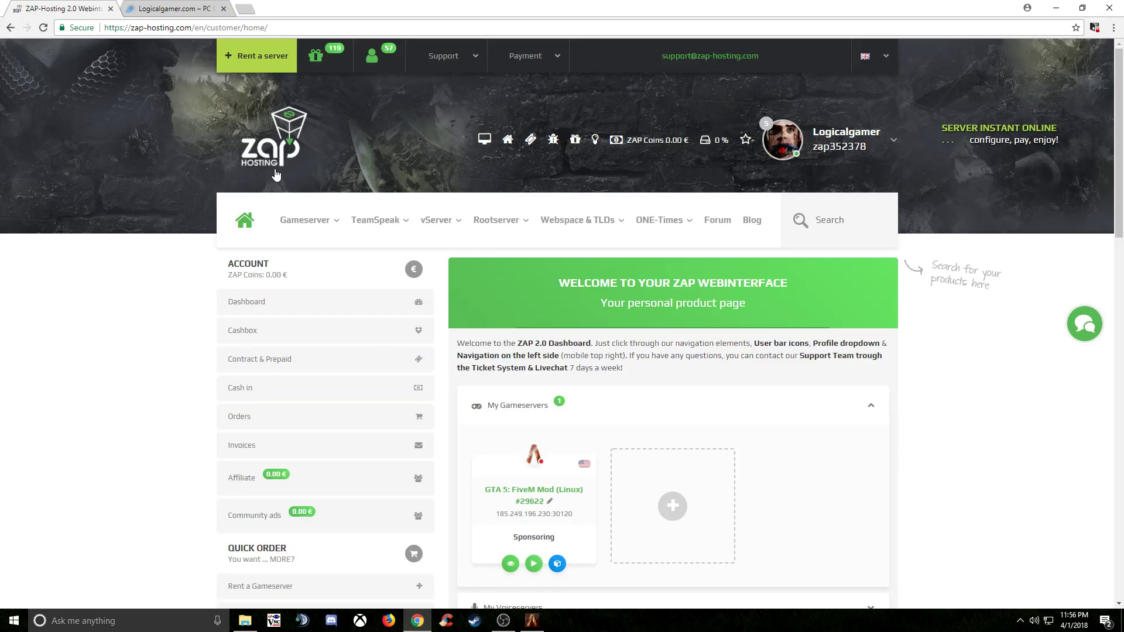
scroll(down, 3)
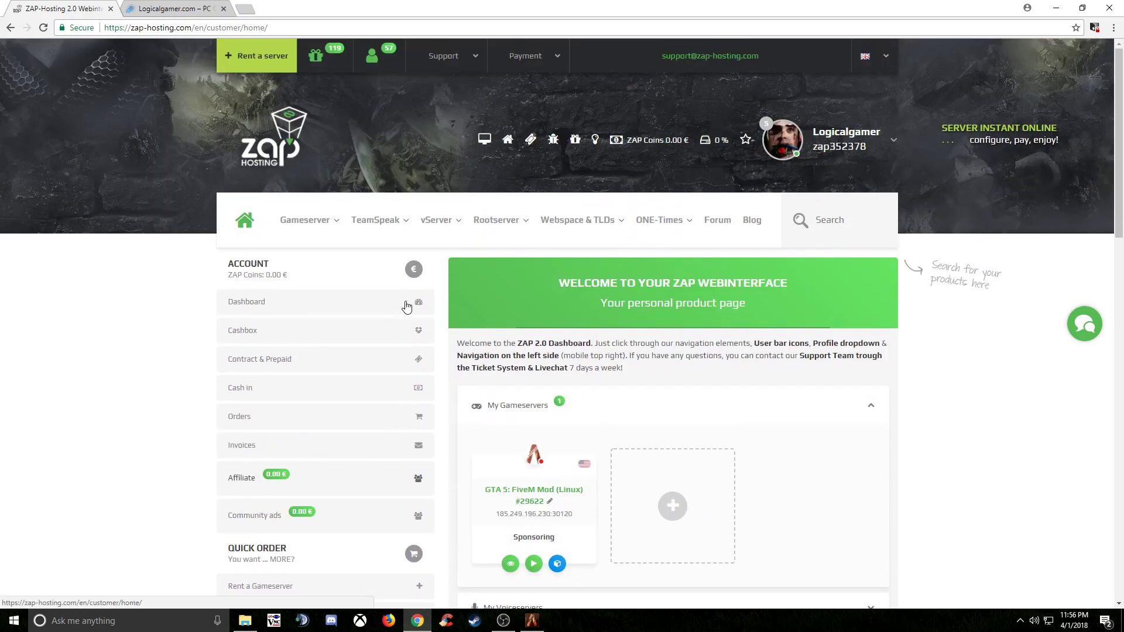
mouse_move(588, 443)
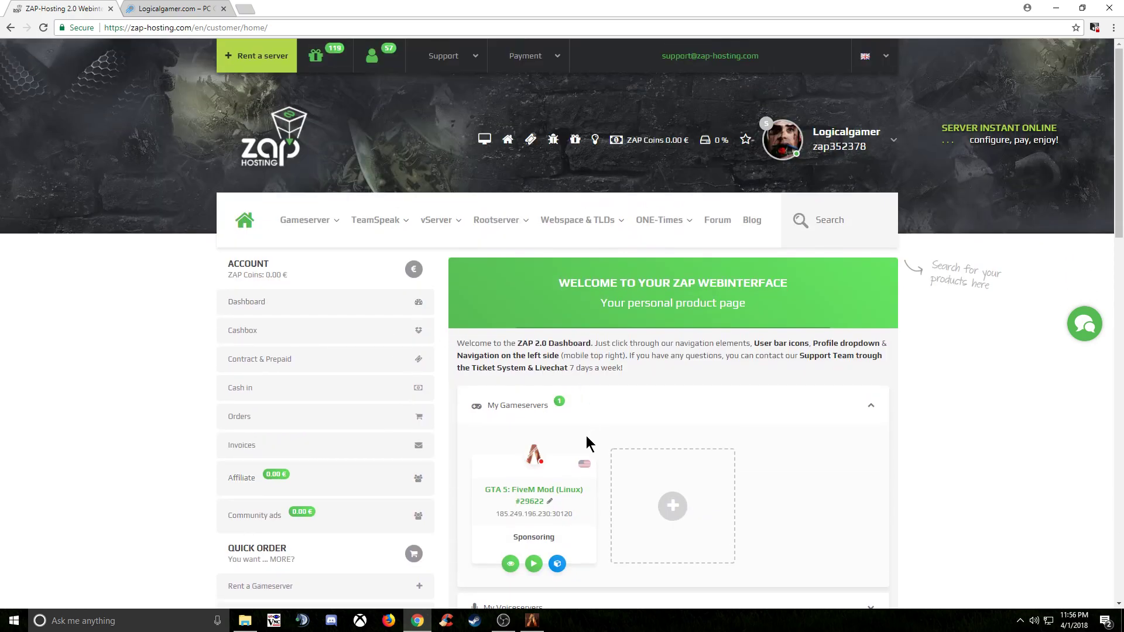
scroll(down, 3)
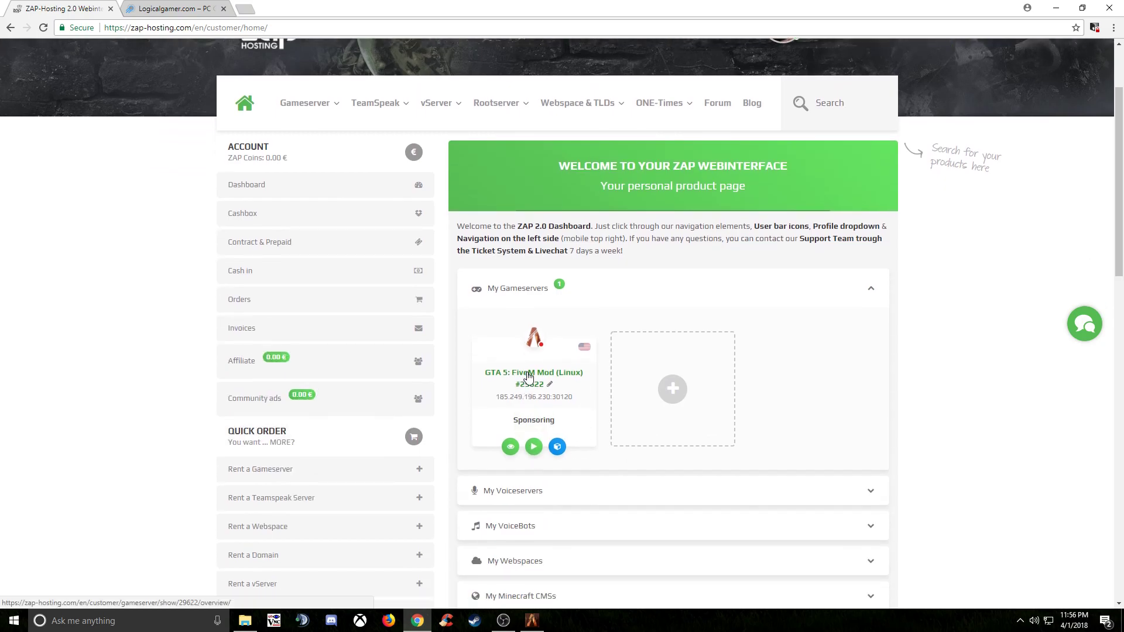
Step: Bring up the offline GTA 5: FiveM Mod (Linux) server's overview showing 0% CPU, RAM and slot usage
click(534, 372)
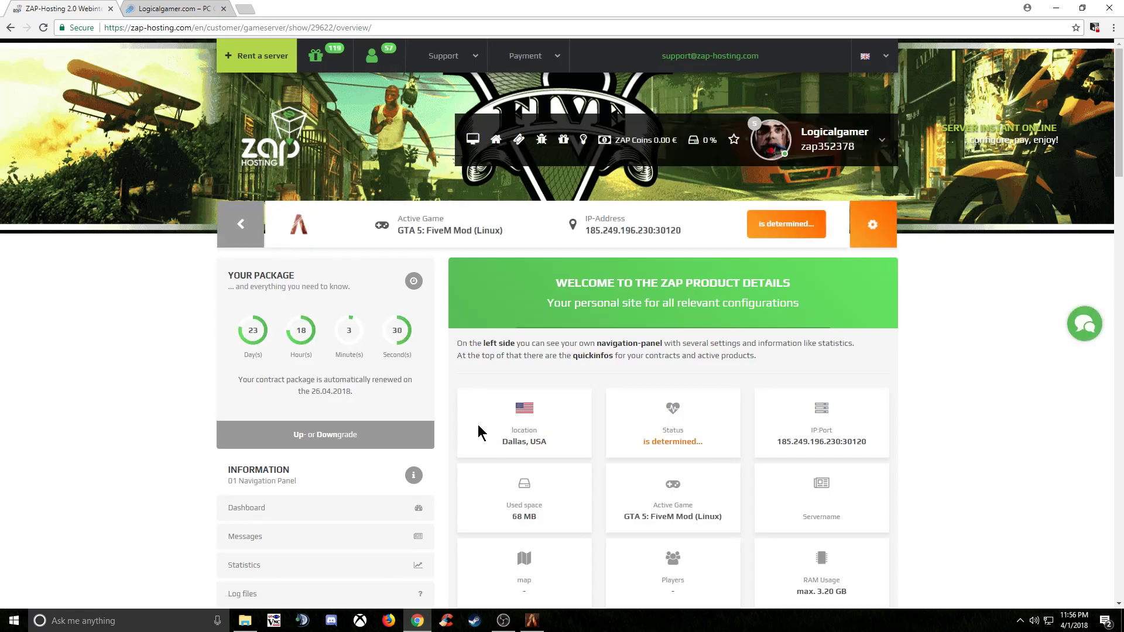
scroll(down, 3)
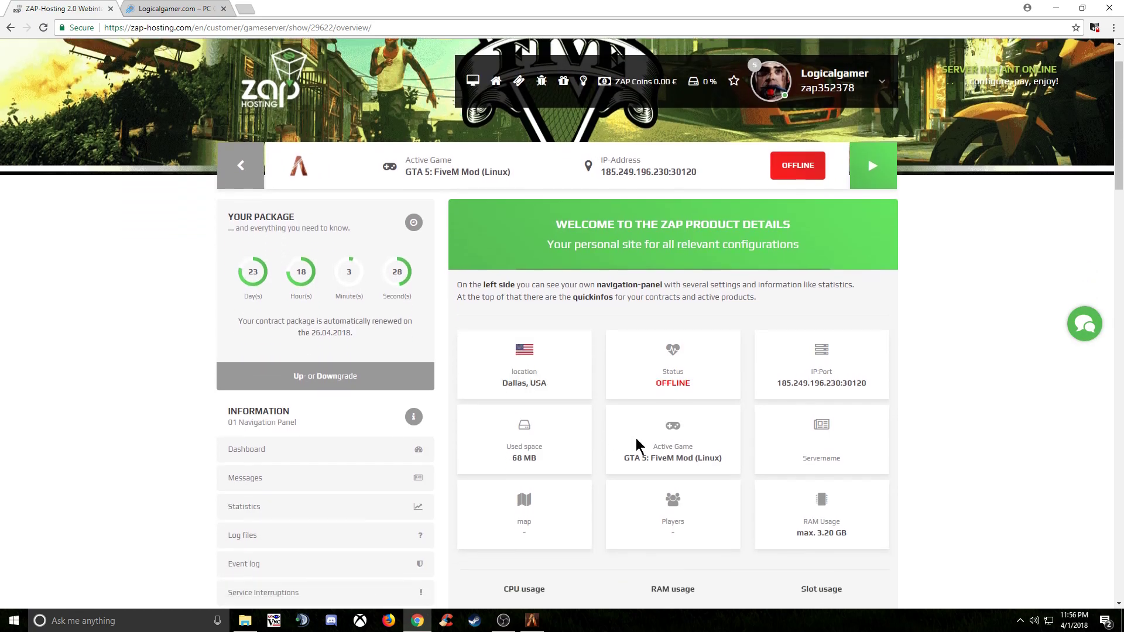
mouse_move(803, 413)
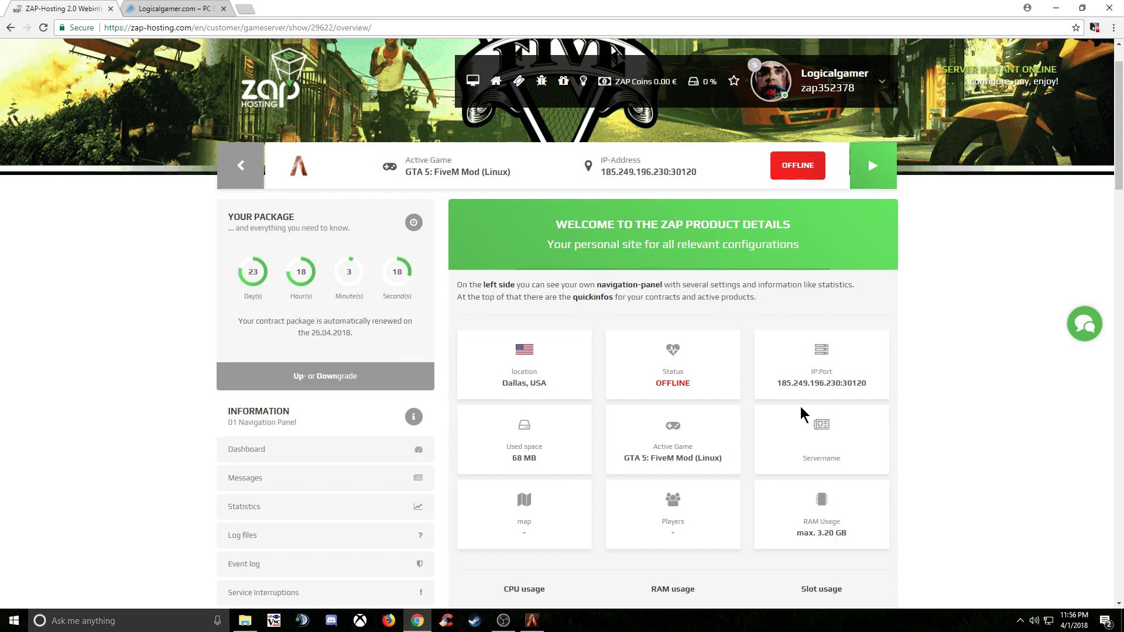
scroll(down, 3)
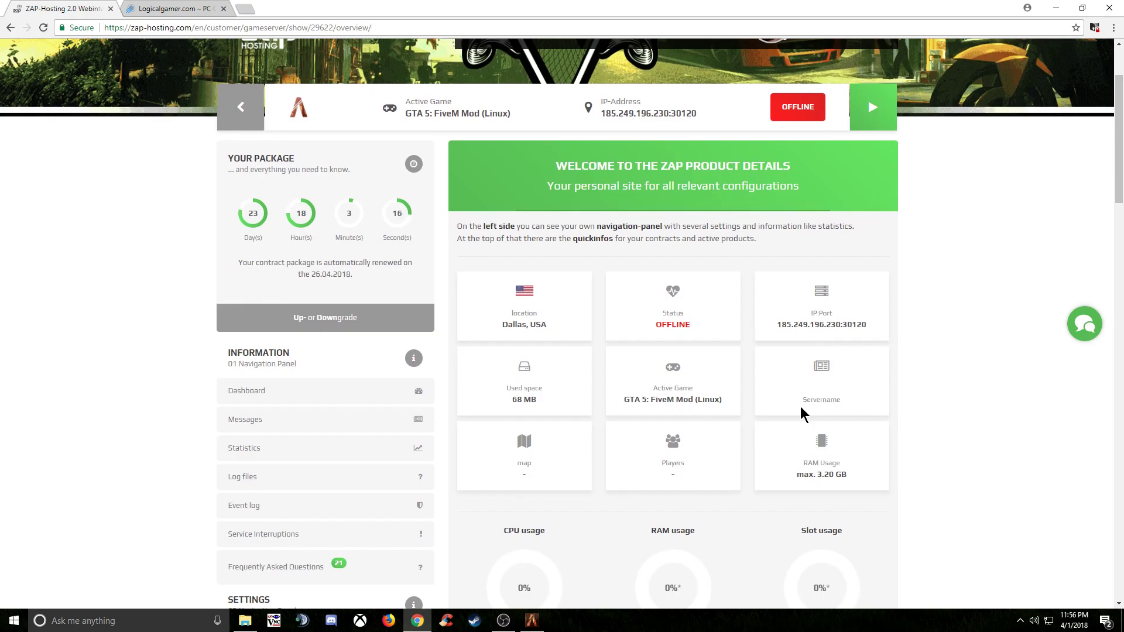
scroll(down, 3)
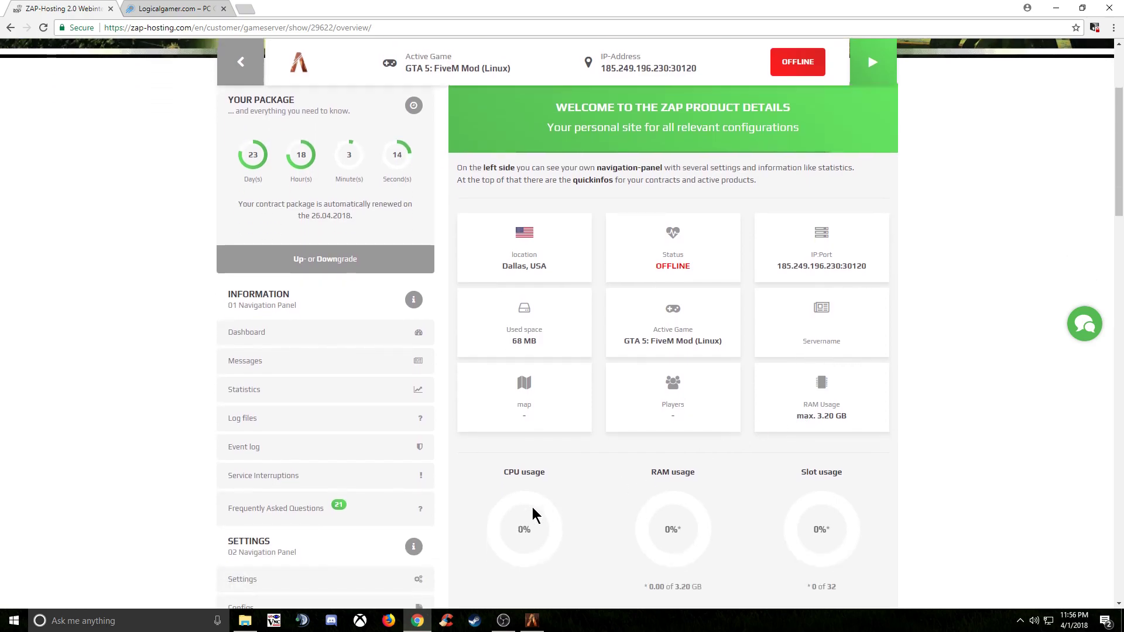
scroll(down, 3)
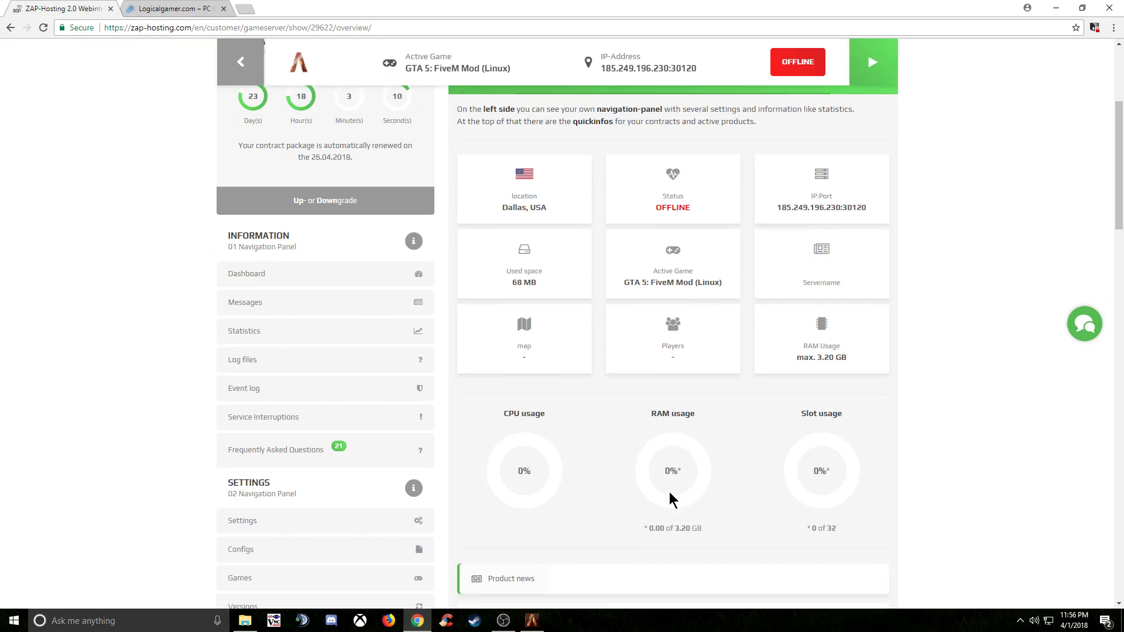
scroll(down, 3)
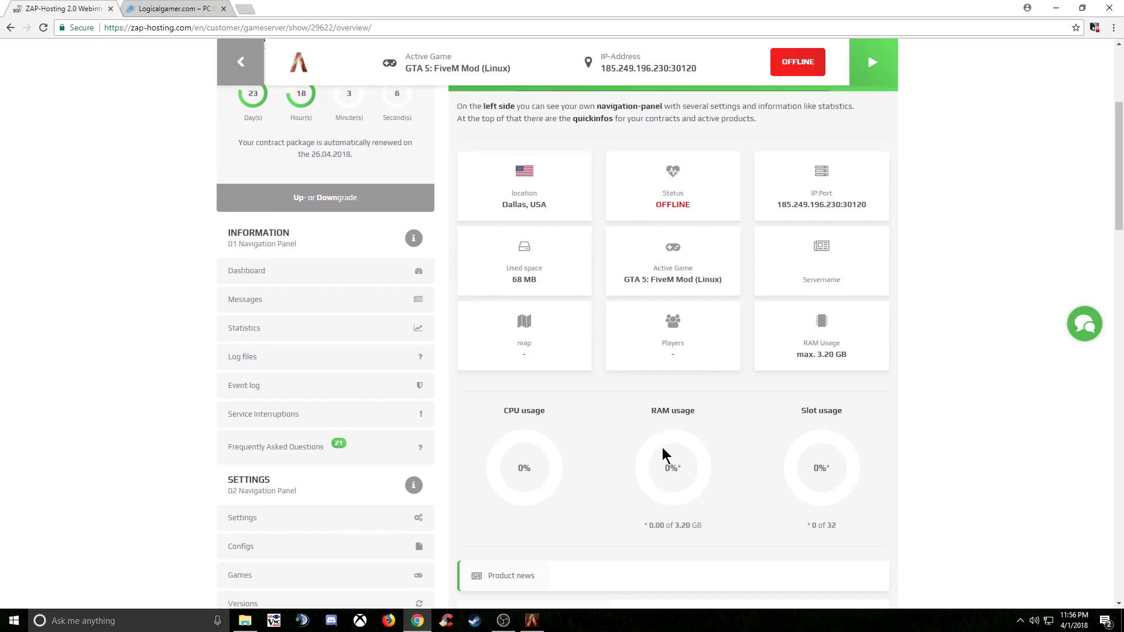
scroll(down, 3)
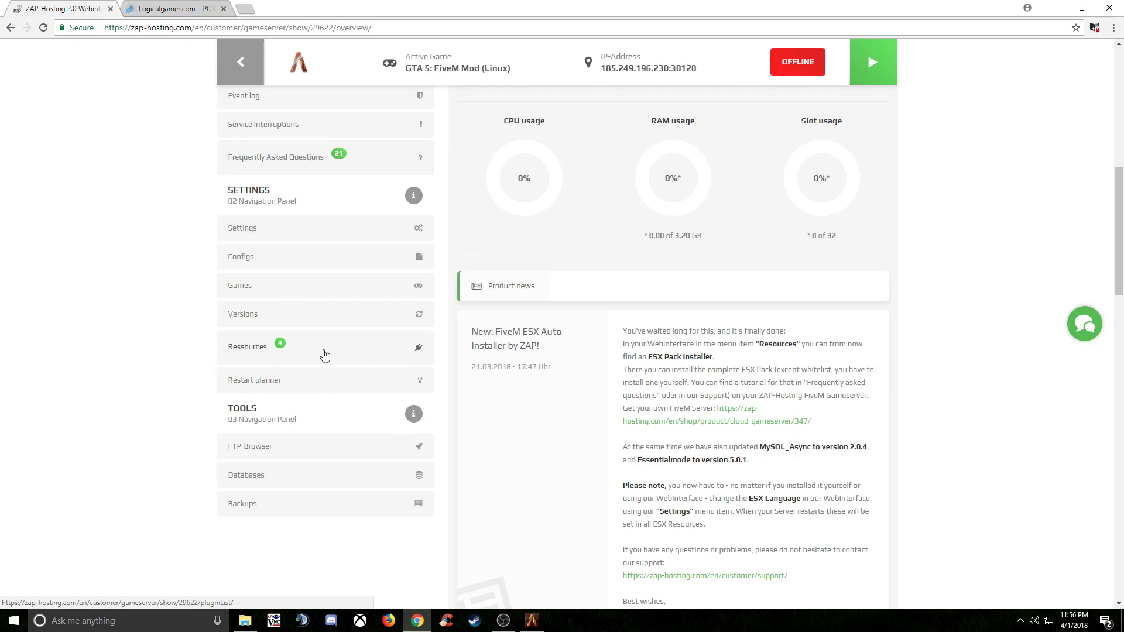
Step: Show the server's list of installable plugins in the plugin installer
click(247, 346)
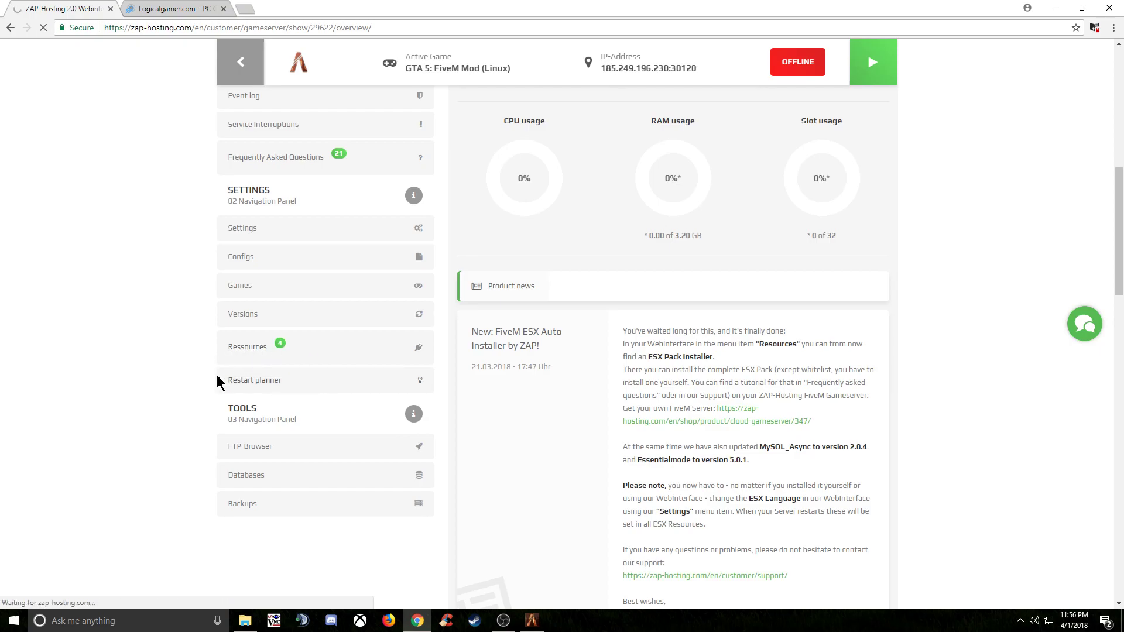
click(247, 347)
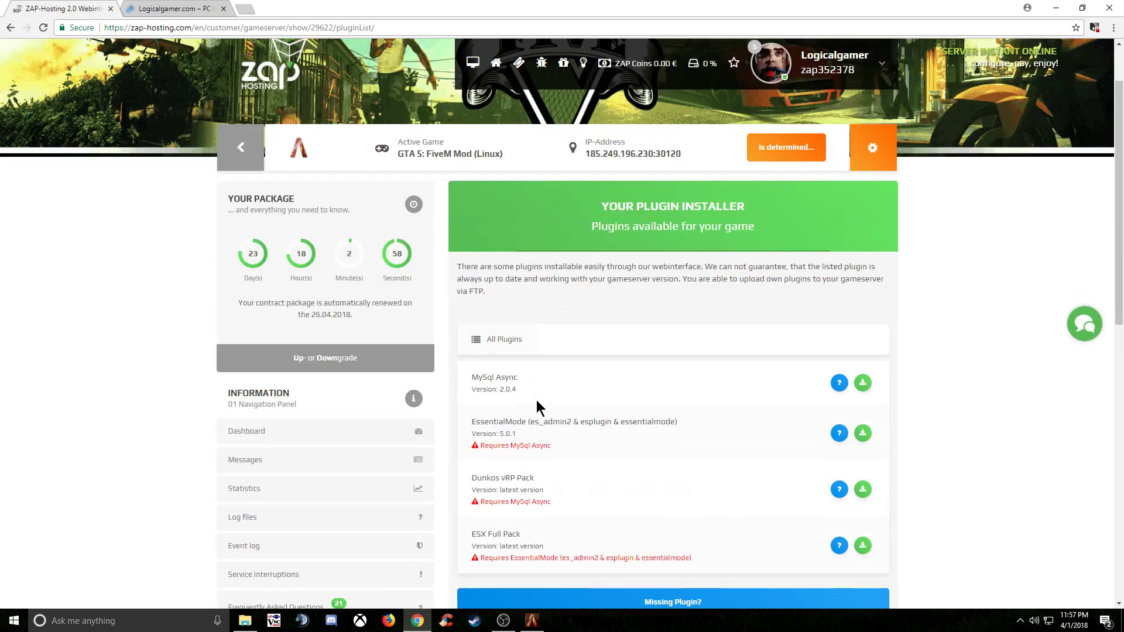
scroll(down, 3)
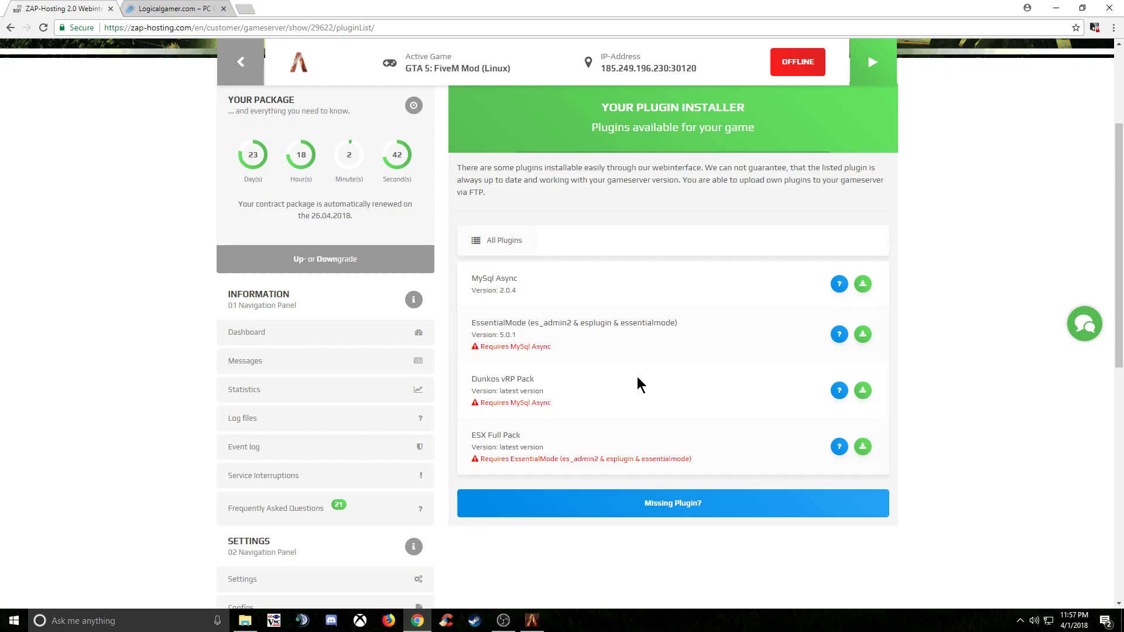
mouse_move(598, 455)
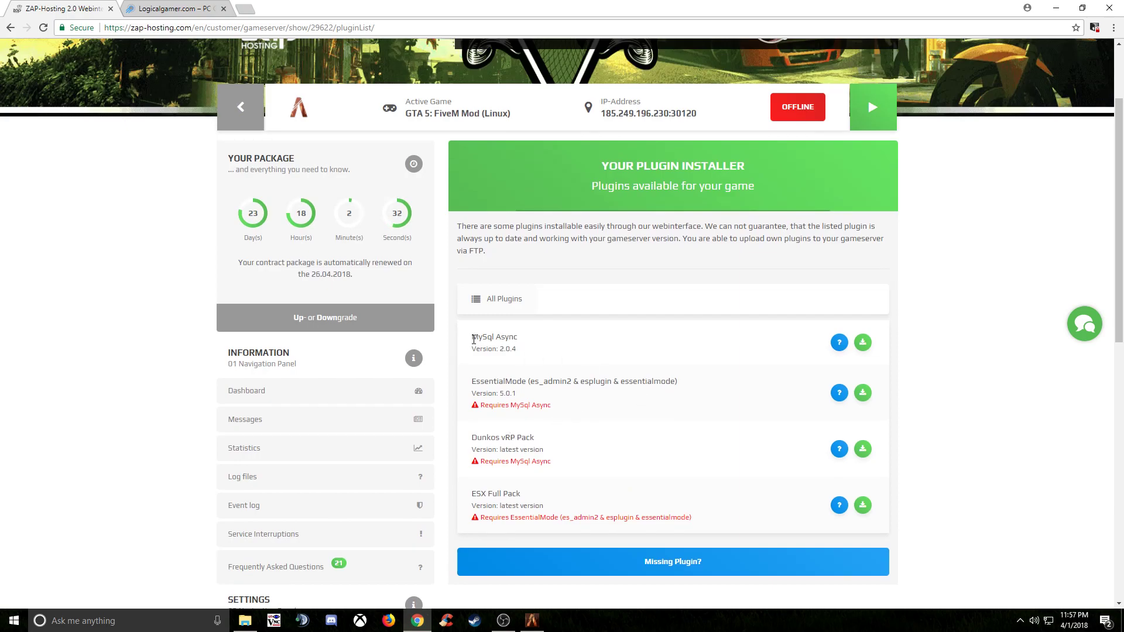
mouse_move(472, 344)
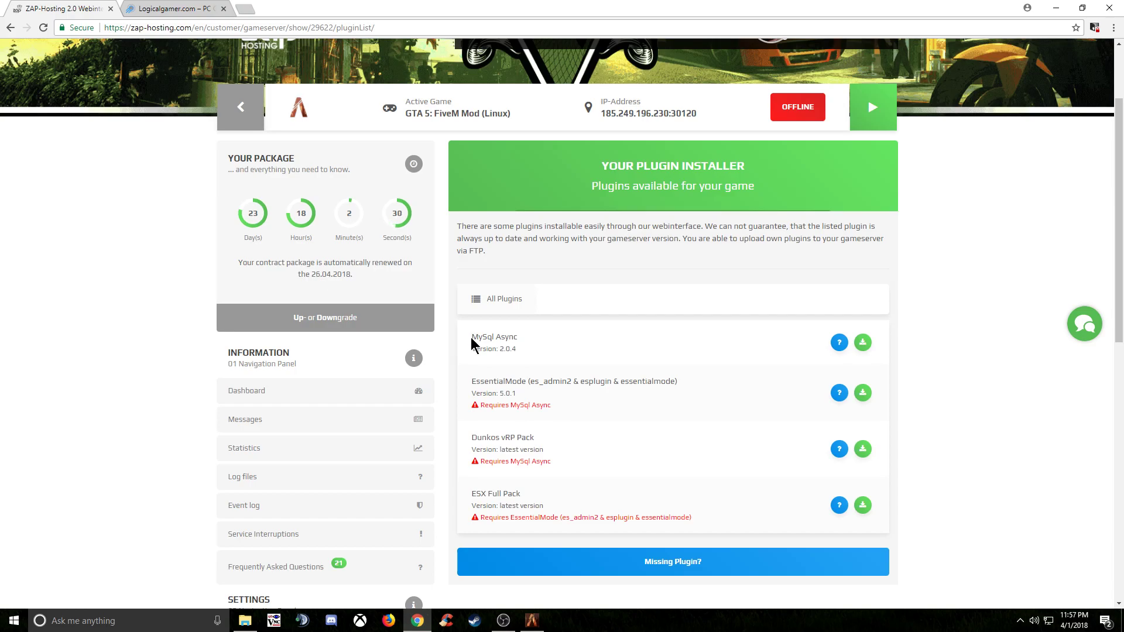
mouse_move(799, 339)
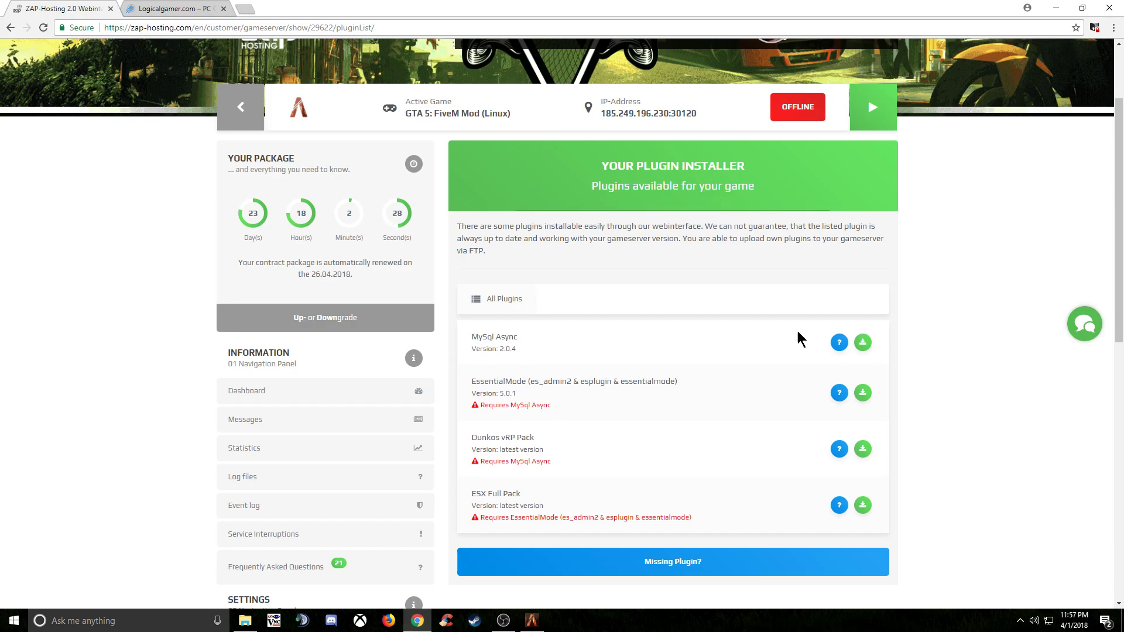
Step: Install MySql Async 2.0.4 on the FiveM server and let it finish
click(863, 342)
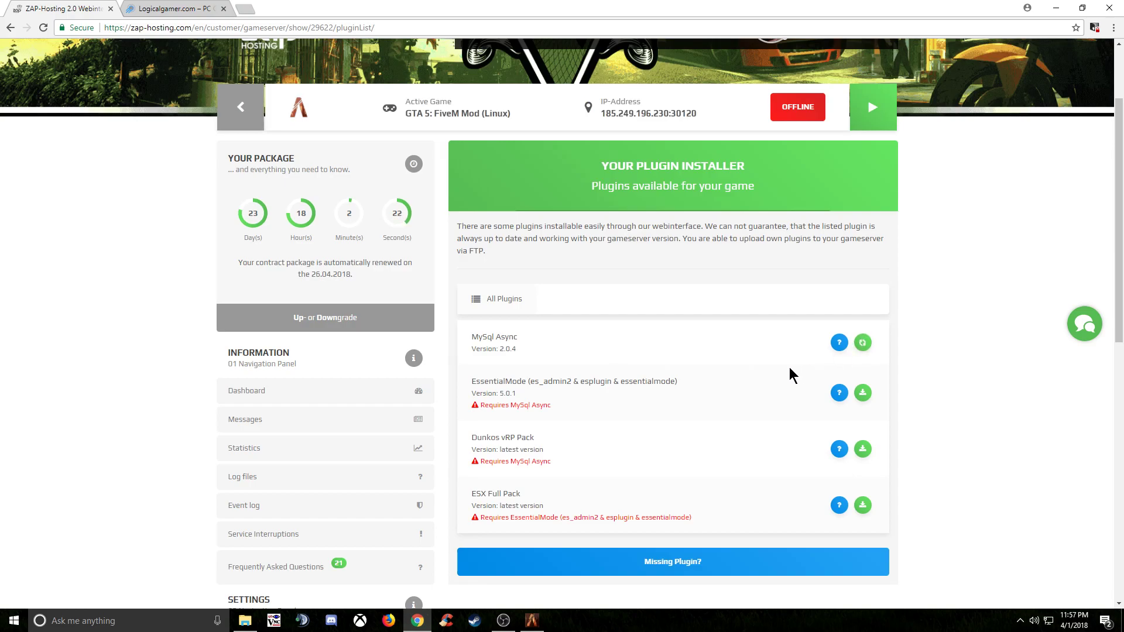
click(863, 342)
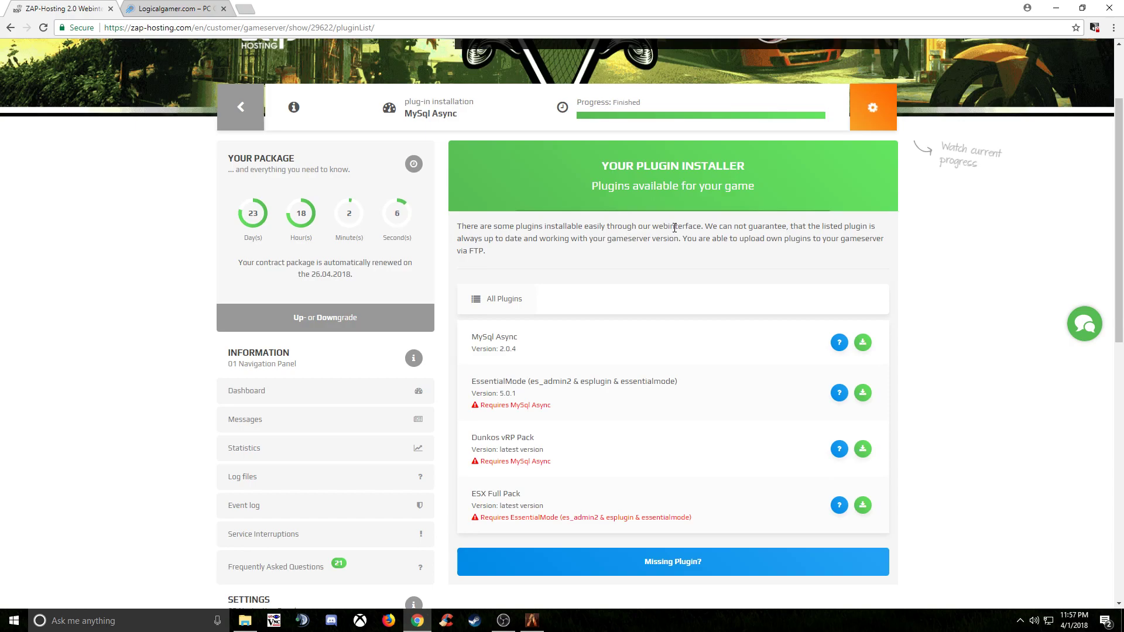
mouse_move(740, 393)
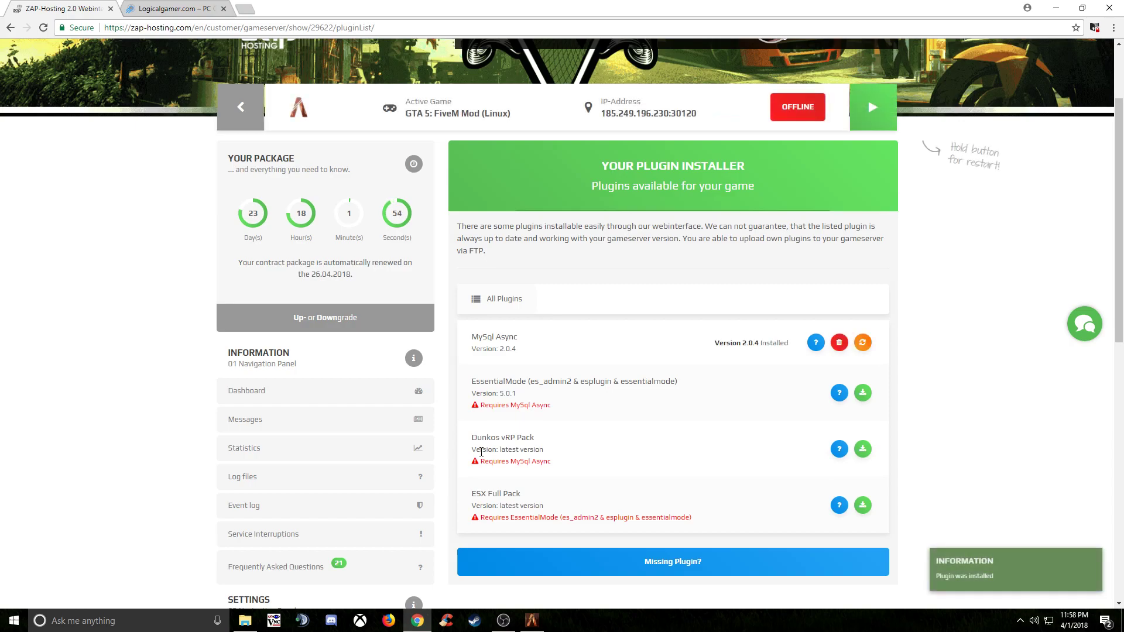
mouse_move(695, 389)
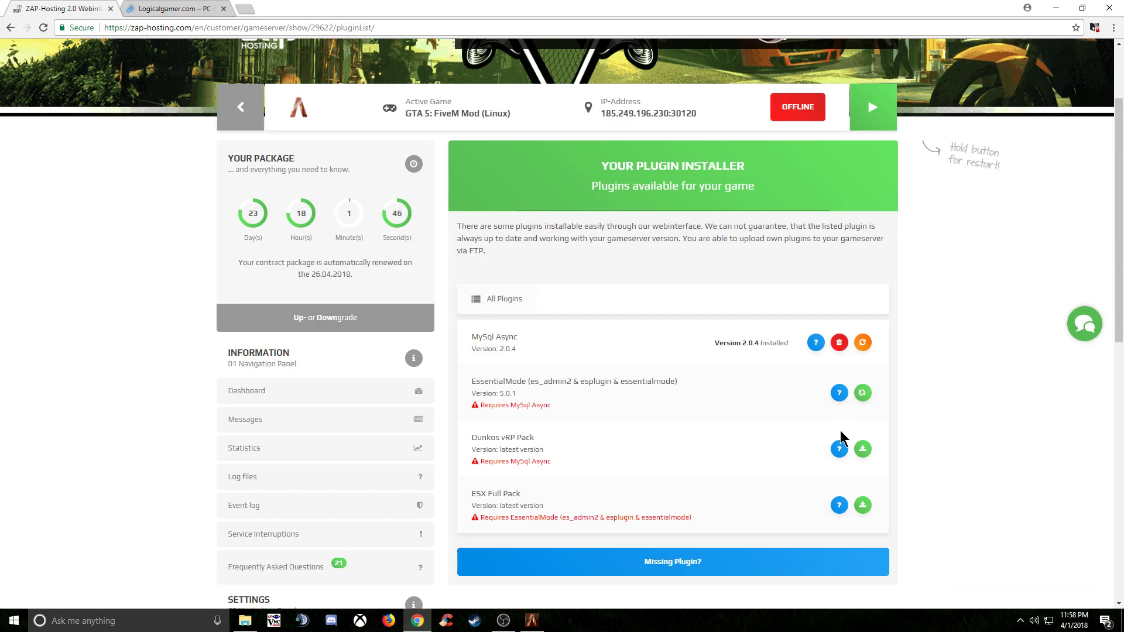
Step: Install EssentialMode 5.0.1 (es_admin2, esplugin, essentialmode) on the server
click(863, 393)
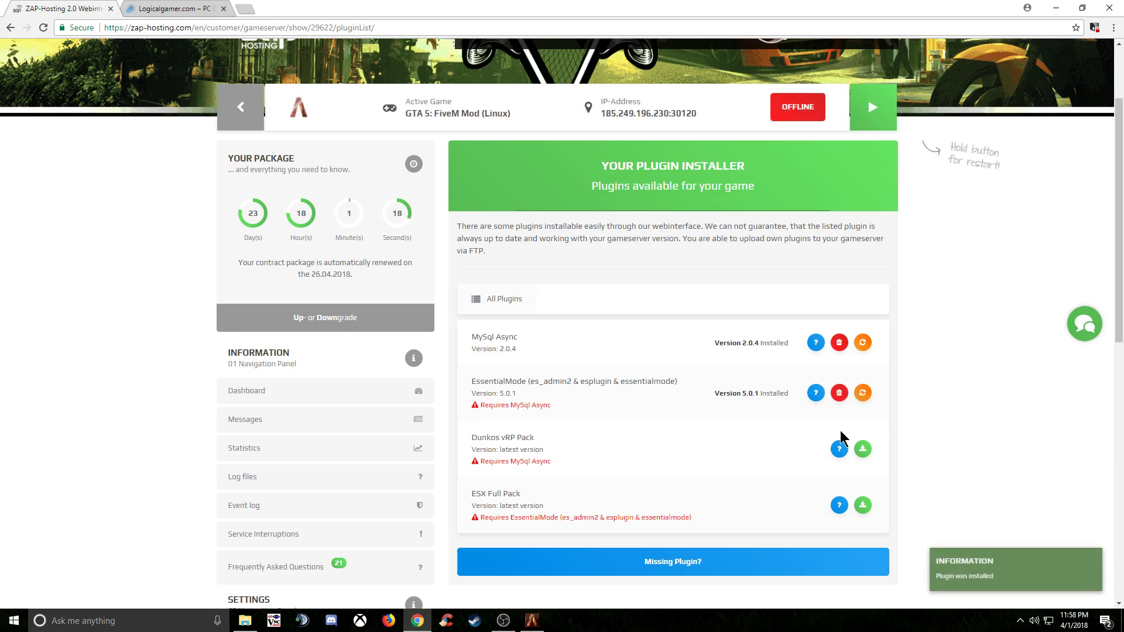
mouse_move(593, 548)
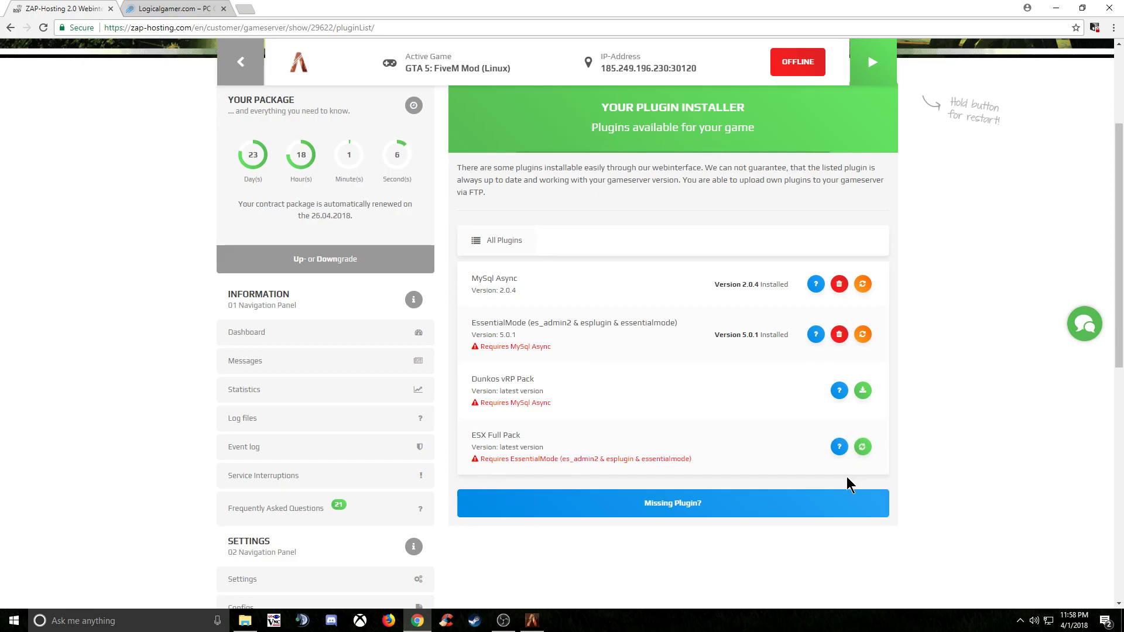
Step: Install the ESX Full Pack plugin on the server after EssentialMode
click(863, 446)
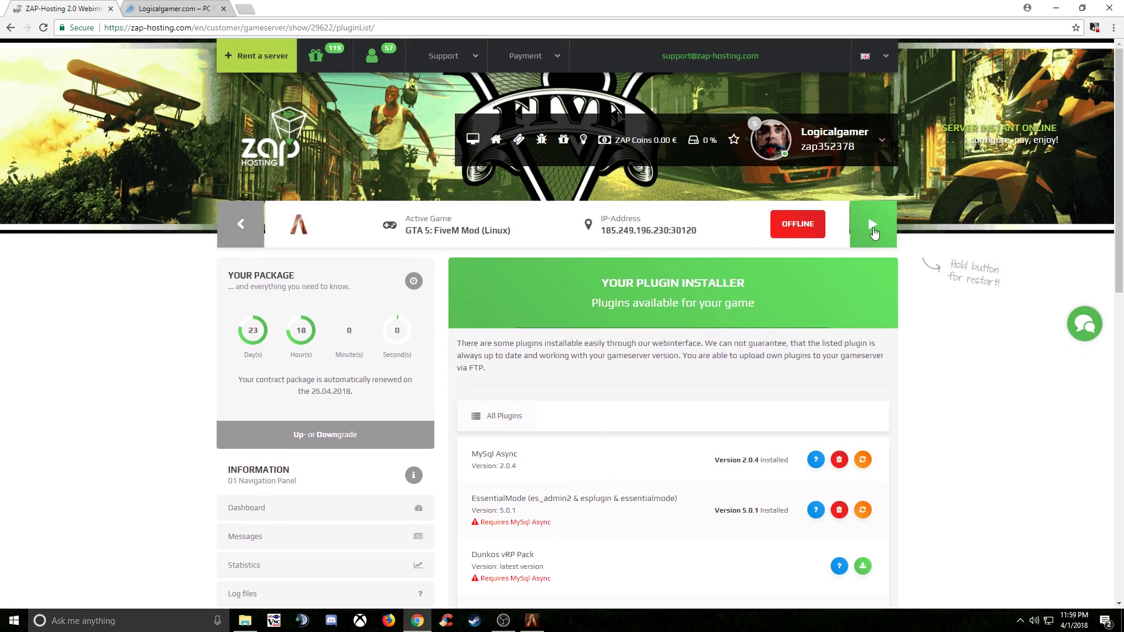
Step: Start the offline FiveM game server from its header bar
click(872, 225)
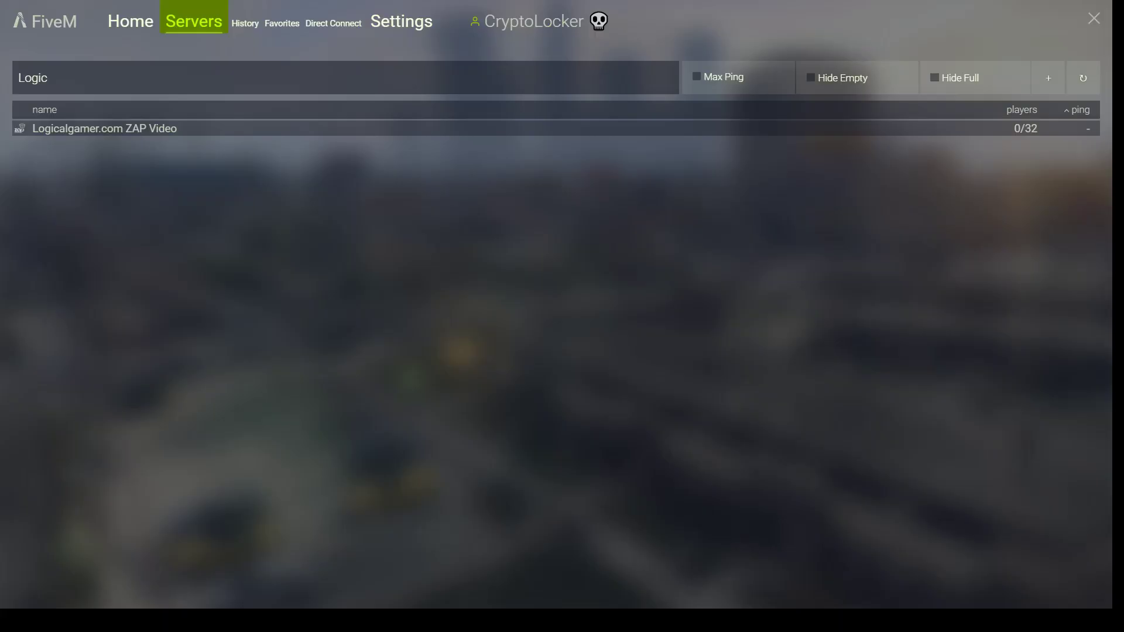
mouse_move(762, 305)
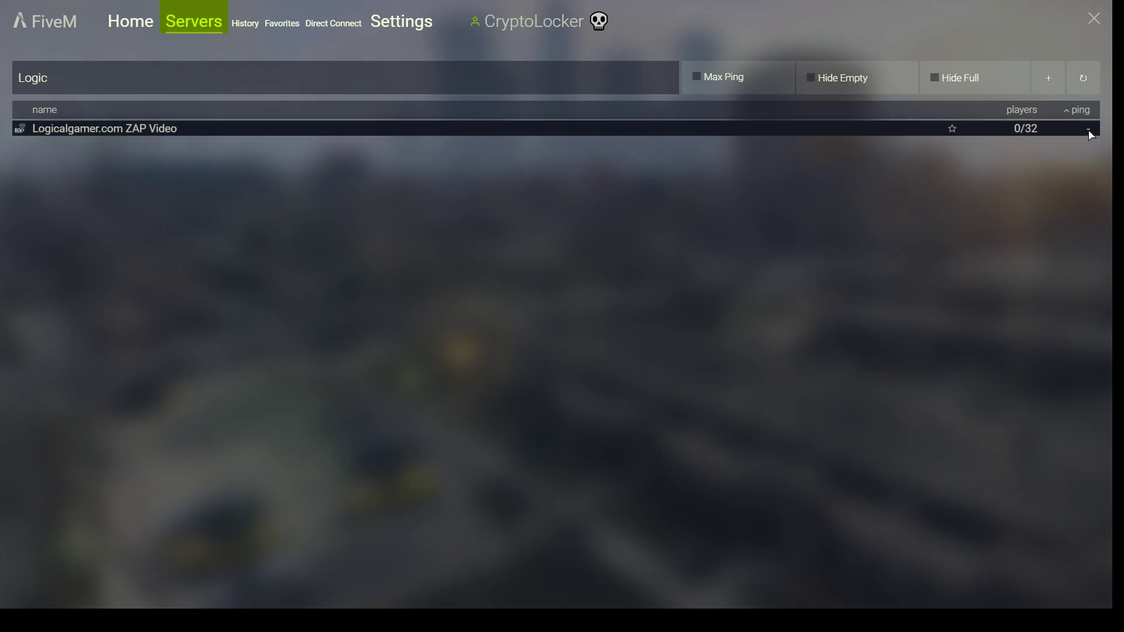
Step: Refresh the server list via Home and Servers, then direct-connect to 185.249.196.230:30120
click(130, 21)
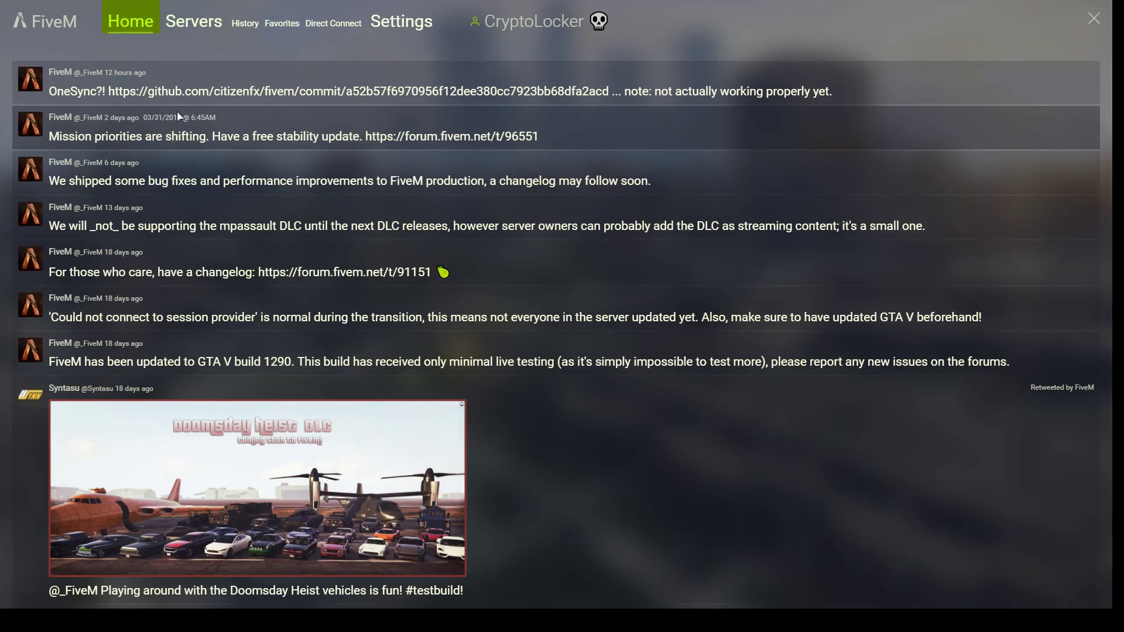
click(193, 21)
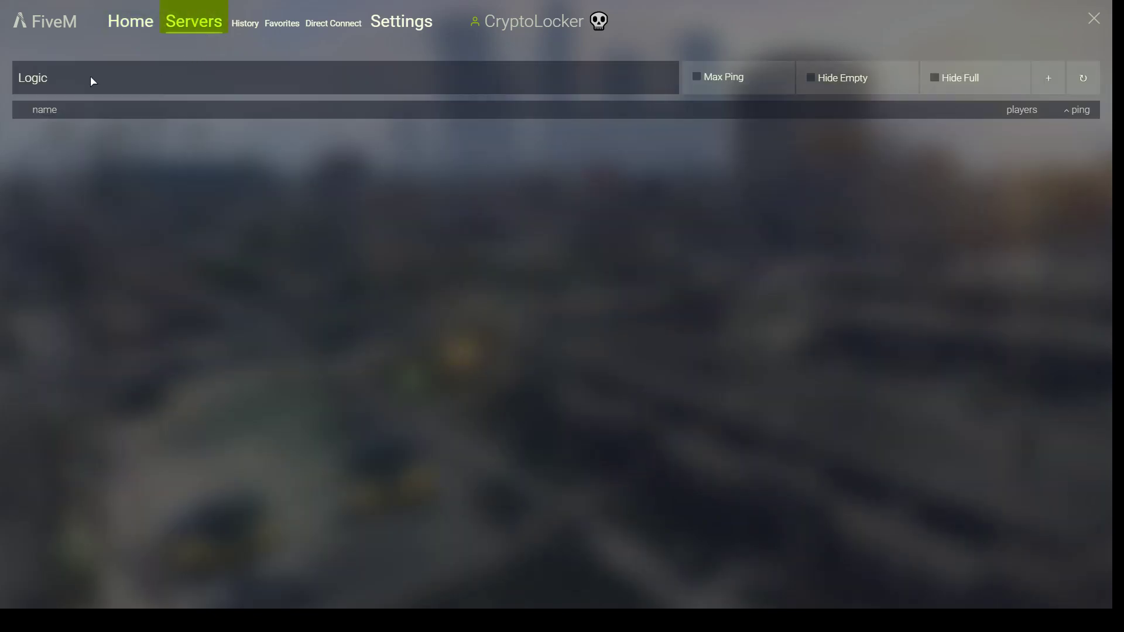
mouse_move(966, 101)
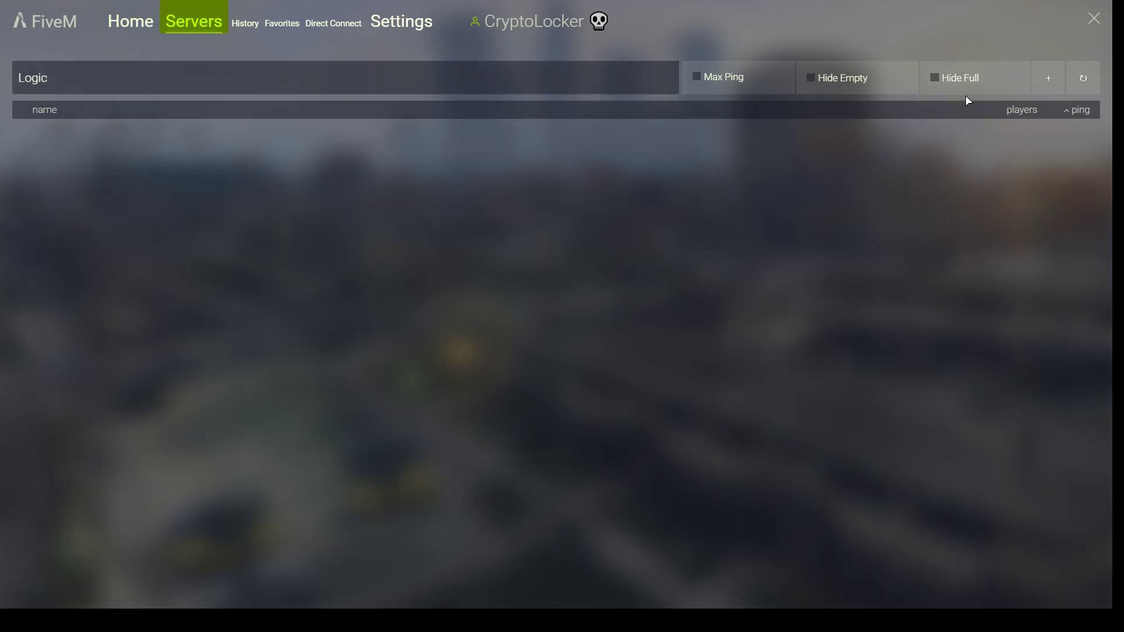
mouse_move(465, 202)
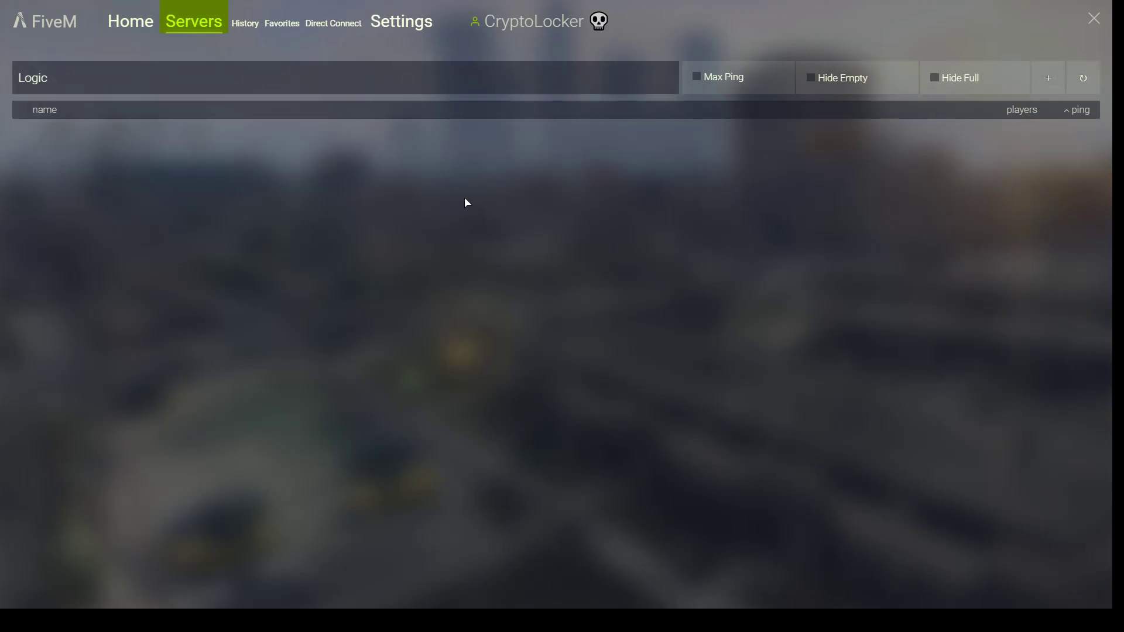
mouse_move(1083, 77)
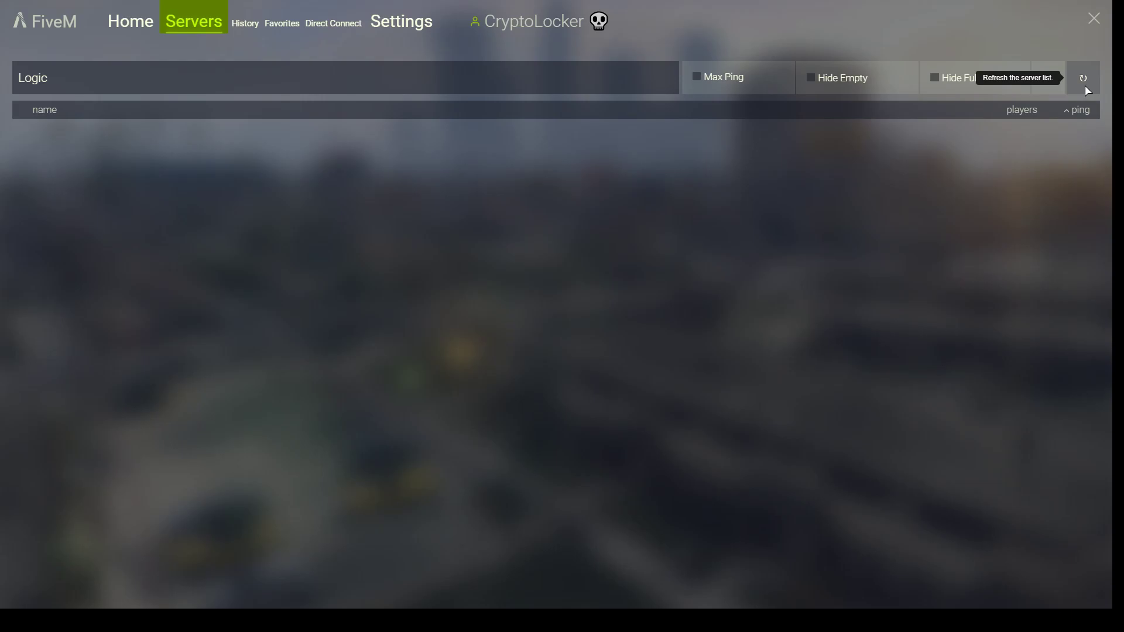
mouse_move(1067, 91)
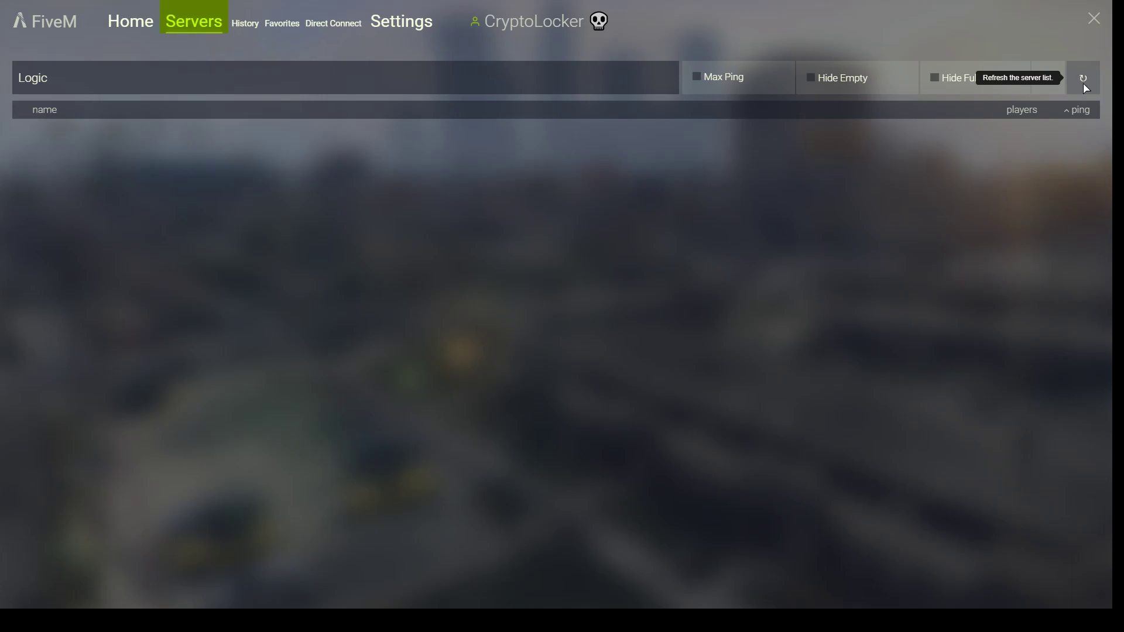
mouse_move(1088, 85)
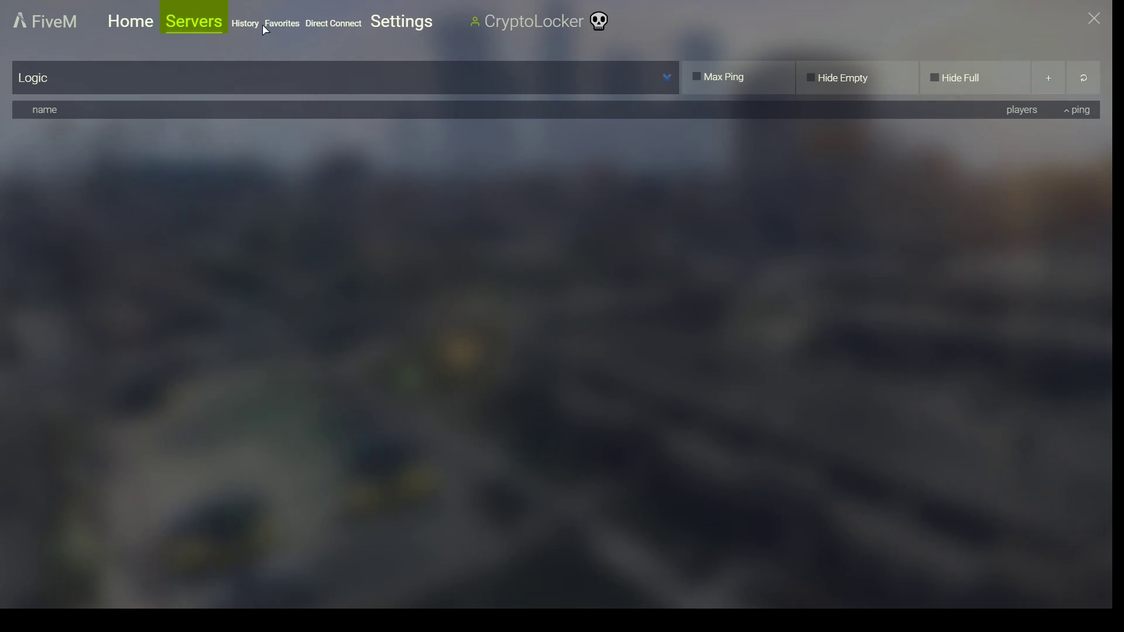
click(332, 23)
text(185.249.196.230:30120)
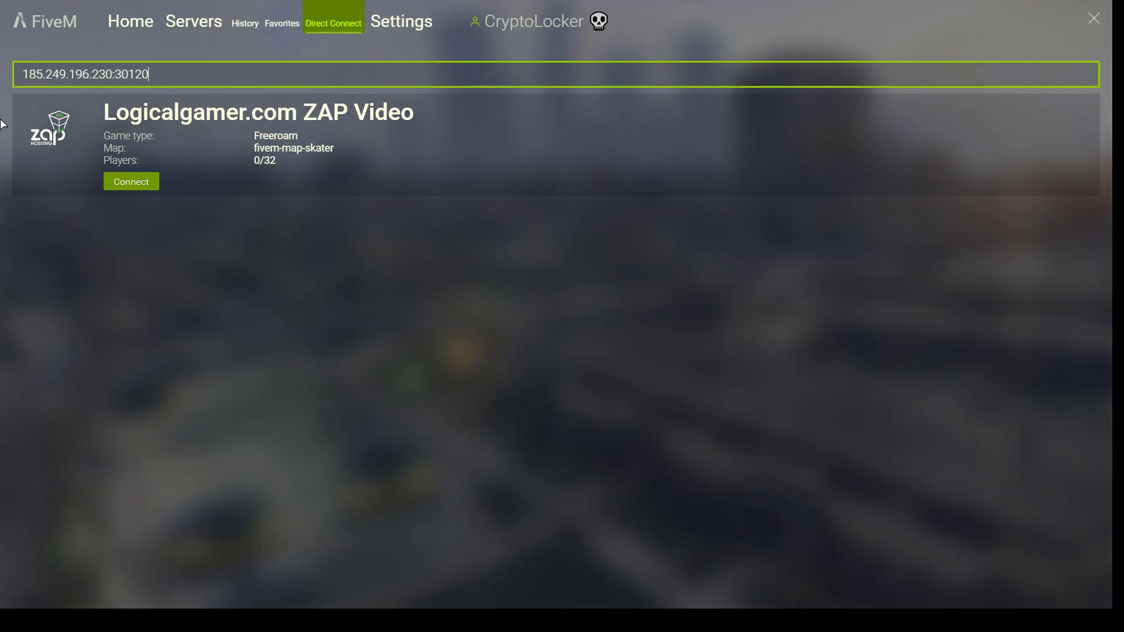
Step: Connect to the Logicalgamer.com ZAP Video server and walk the character across the hillside
click(130, 182)
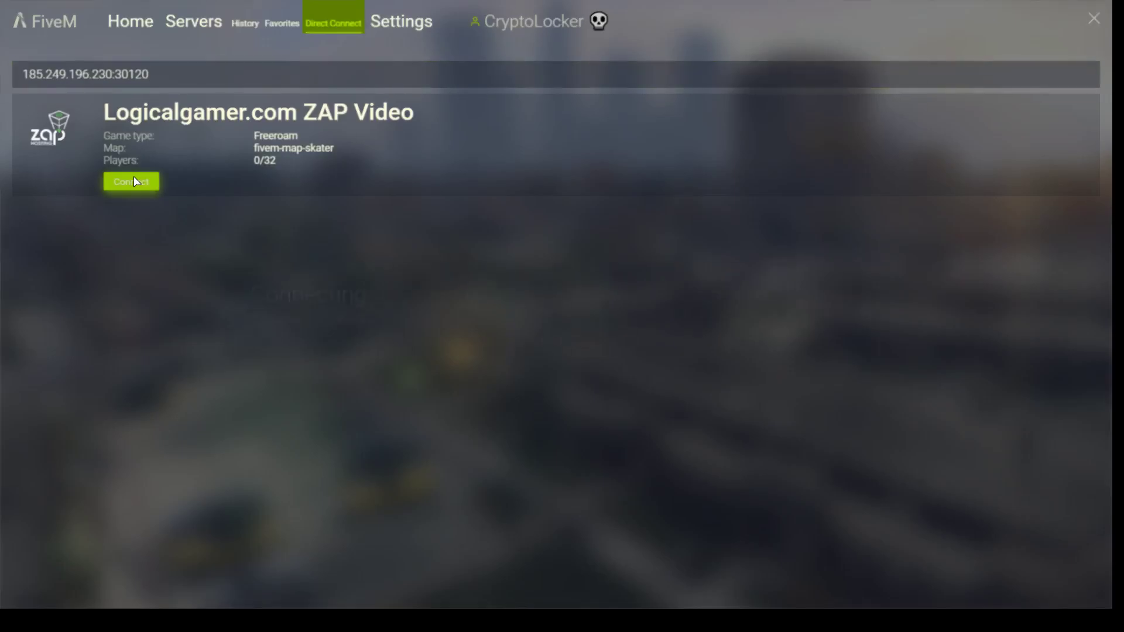
click(130, 181)
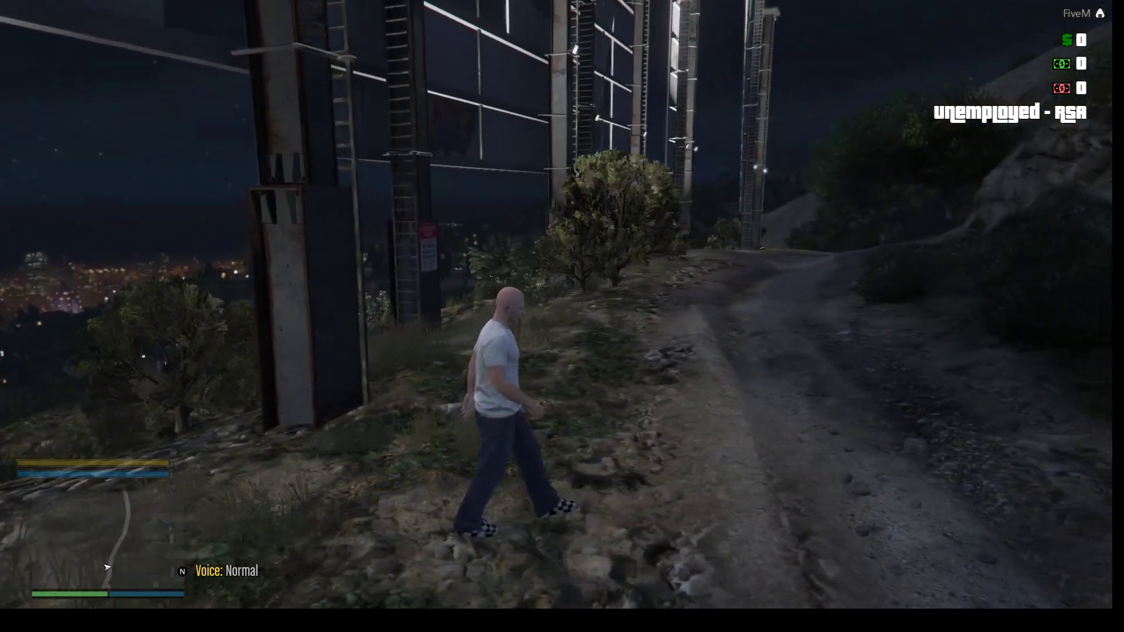
key(w)
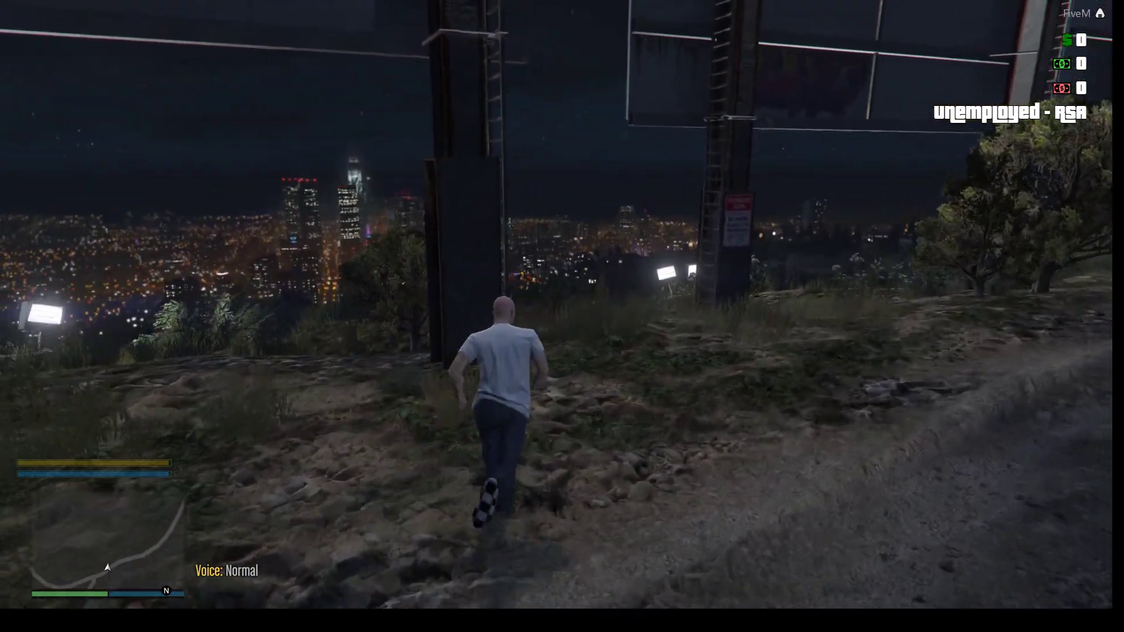